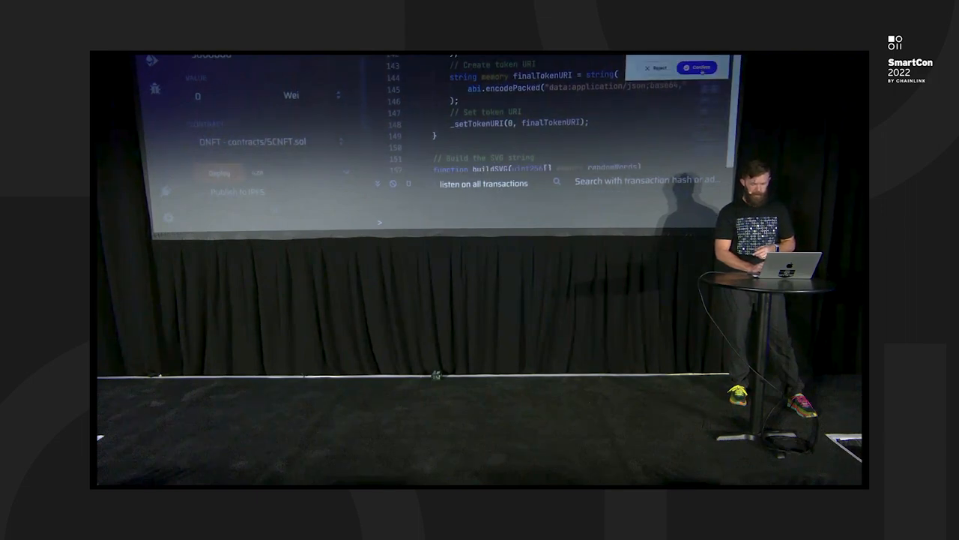
click(696, 68)
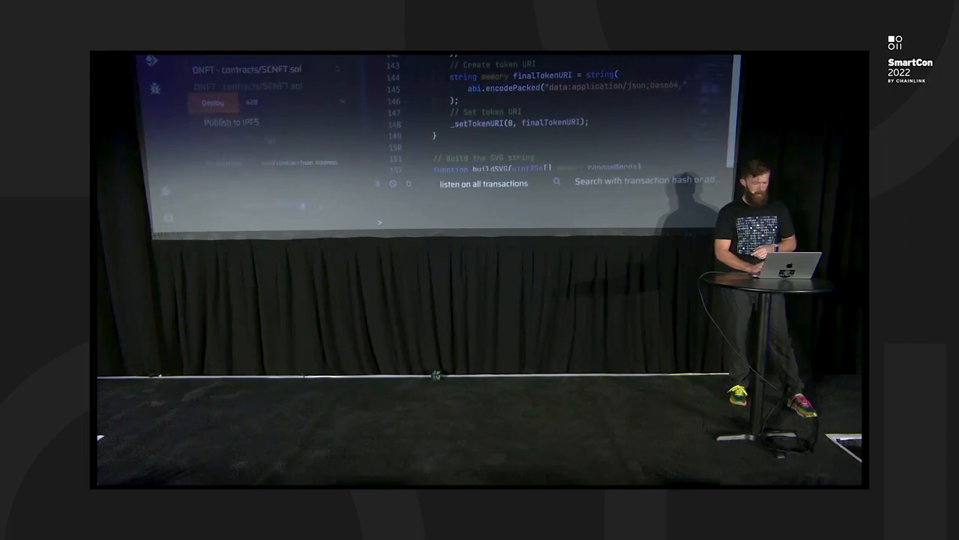